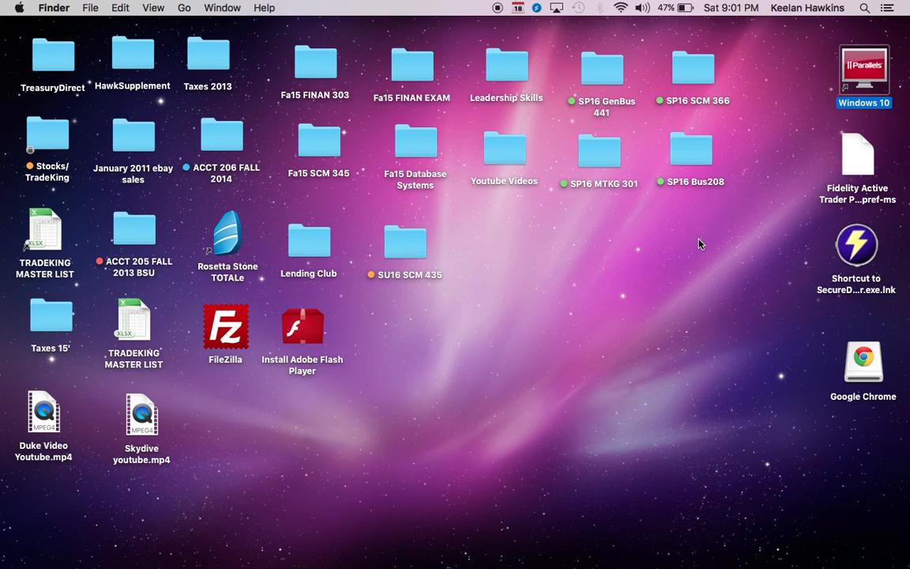
mouse_move(798, 127)
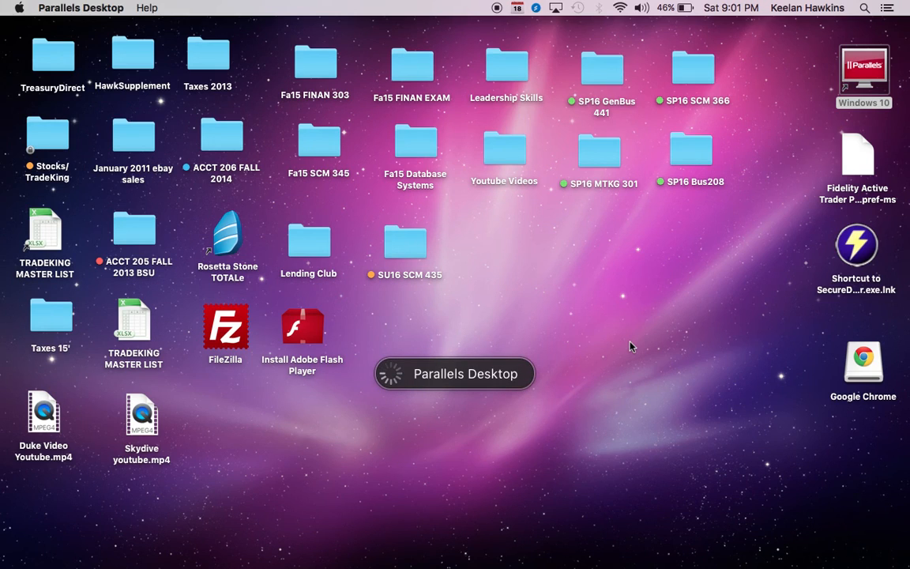
mouse_move(613, 391)
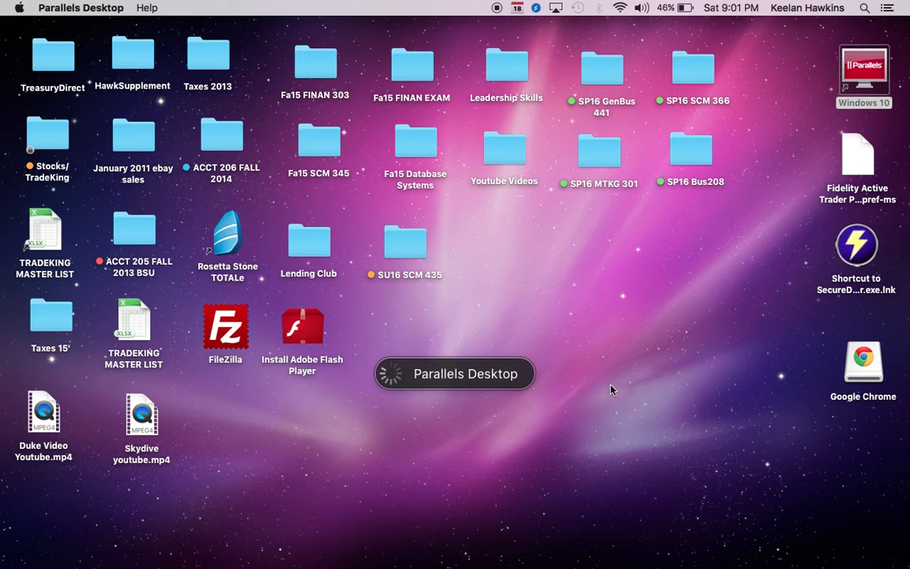
mouse_move(736, 363)
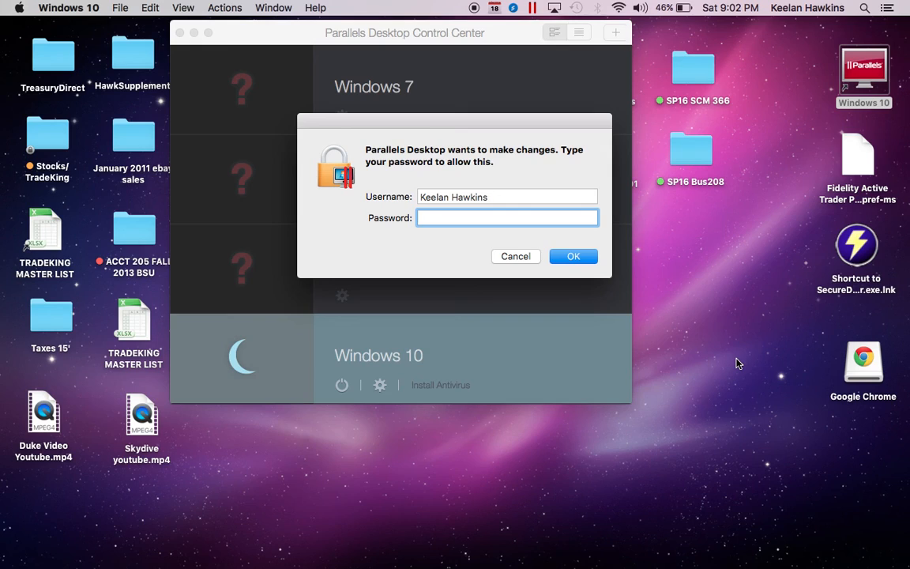
Step: Enter the Mac password and confirm so Windows 10 begins booting
text(••••••)
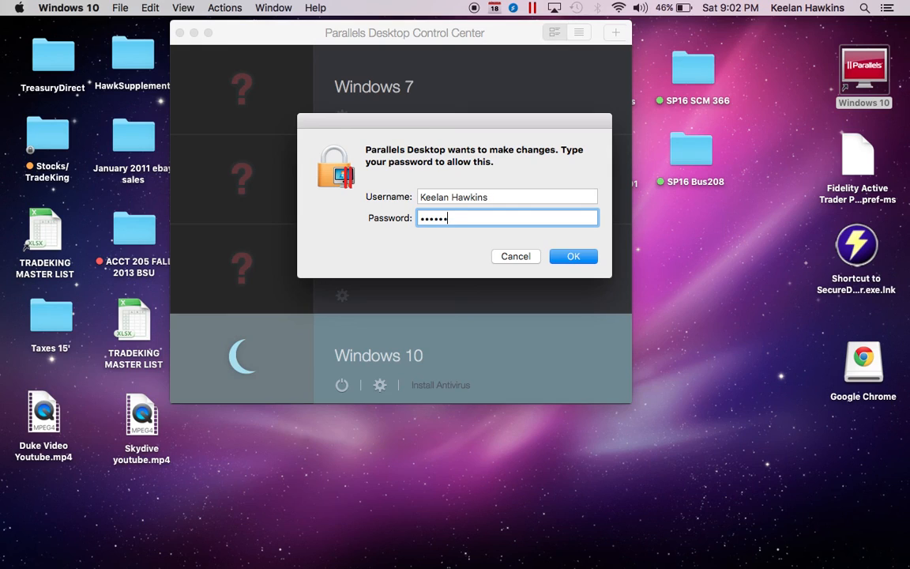
click(573, 256)
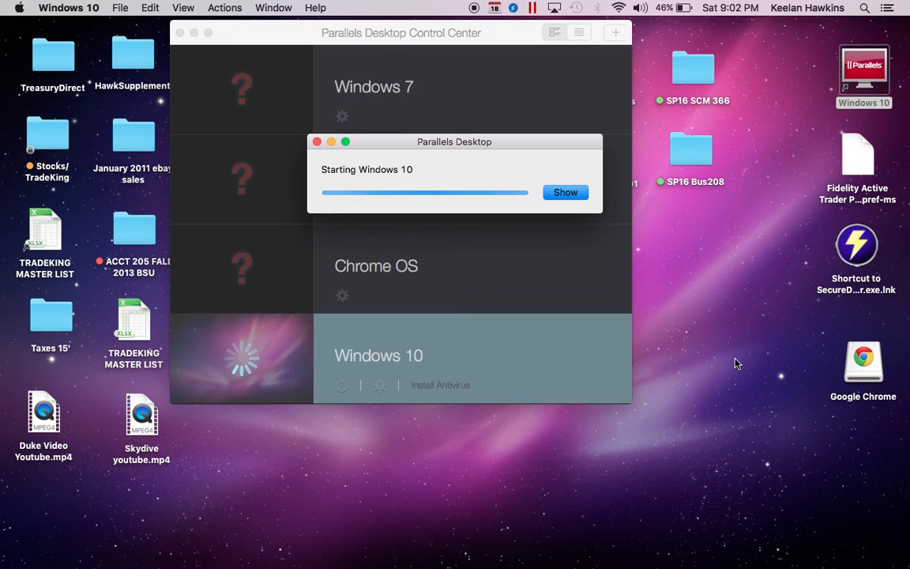
mouse_move(275, 357)
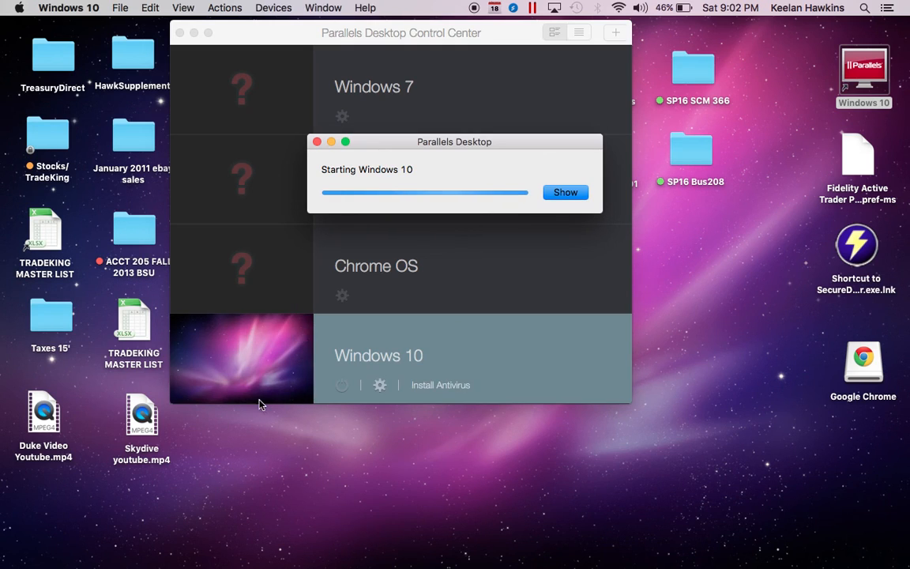
mouse_move(462, 181)
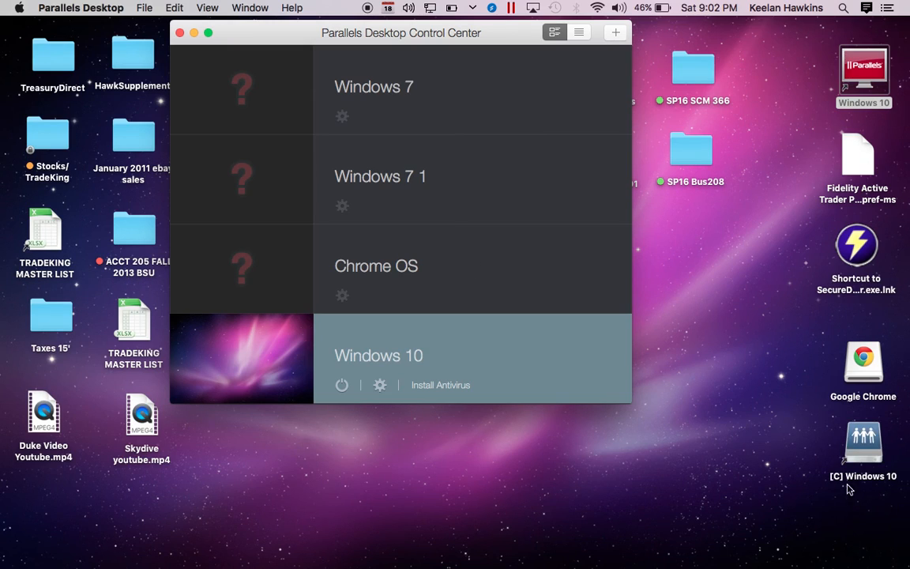
mouse_move(557, 364)
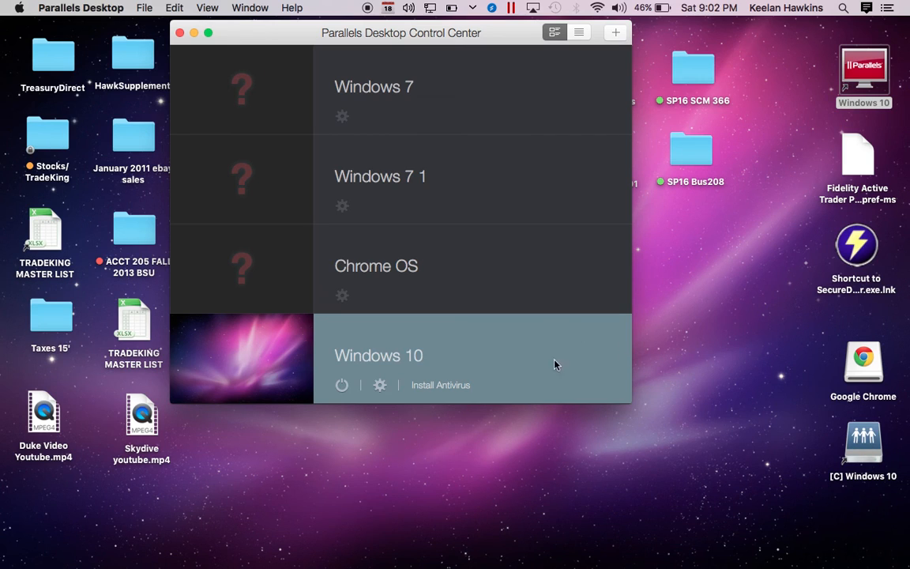
mouse_move(575, 518)
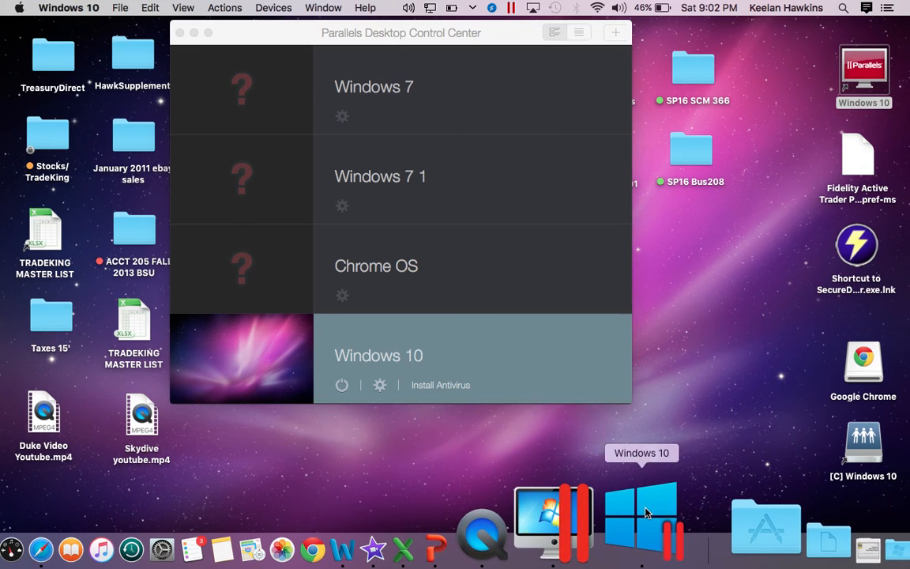
Step: Bring Windows 10 forward and launch Settings from its Start menu
click(641, 514)
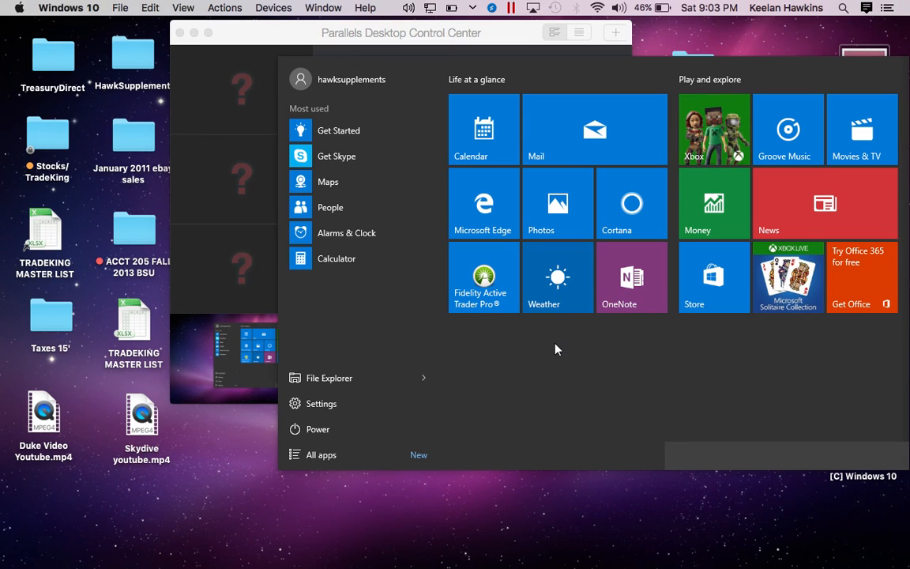
mouse_move(373, 66)
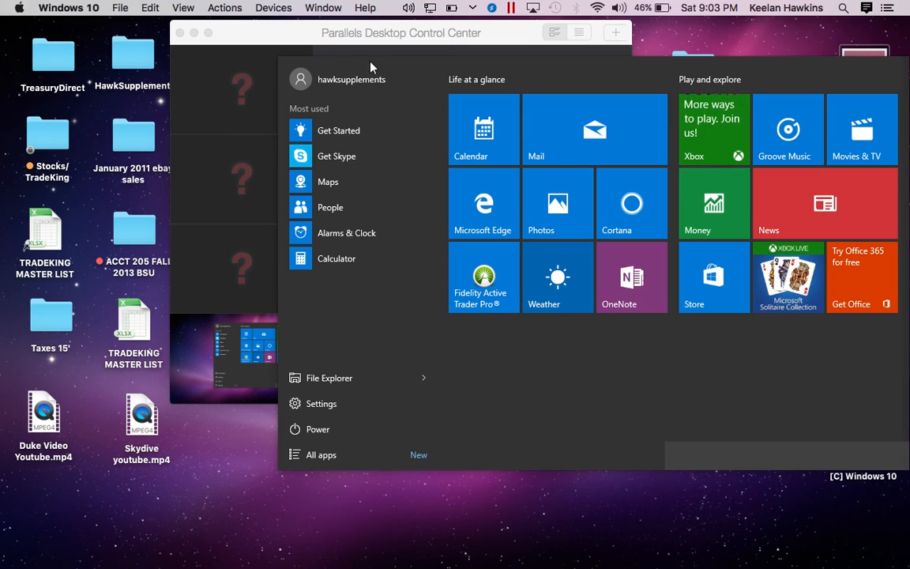
mouse_move(354, 387)
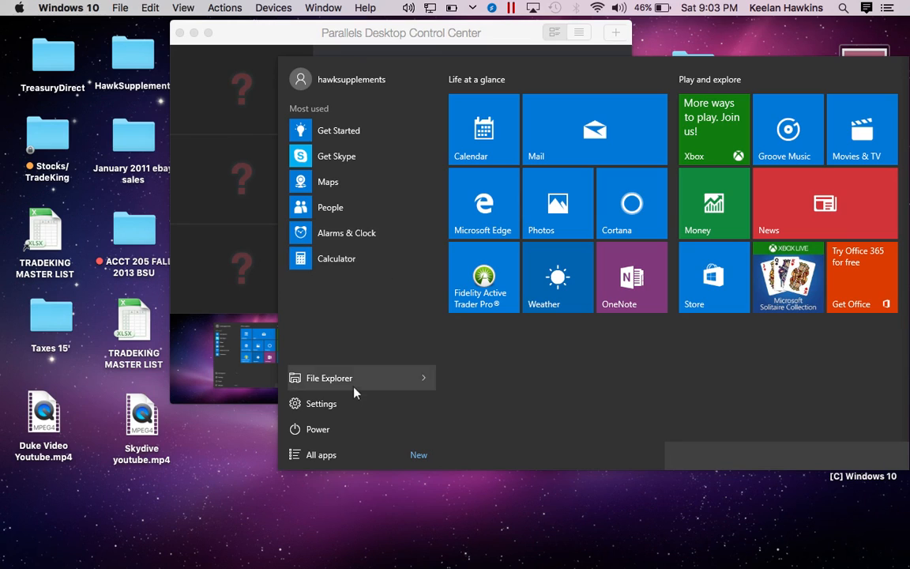
click(321, 403)
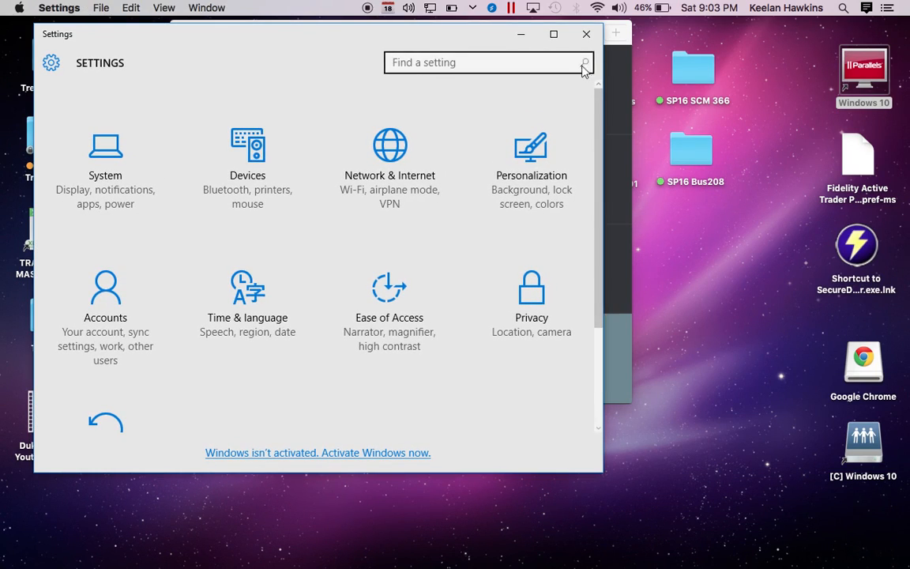
mouse_move(326, 70)
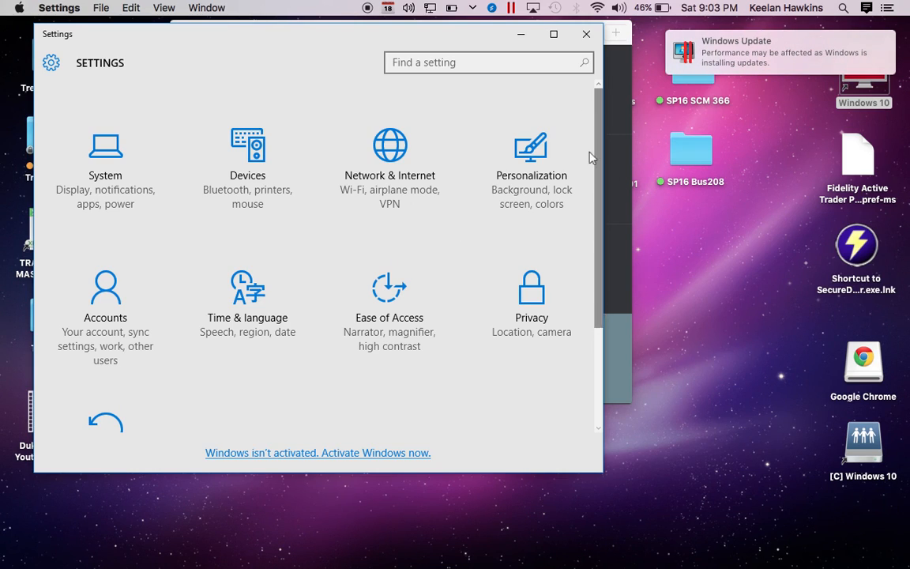
mouse_move(766, 108)
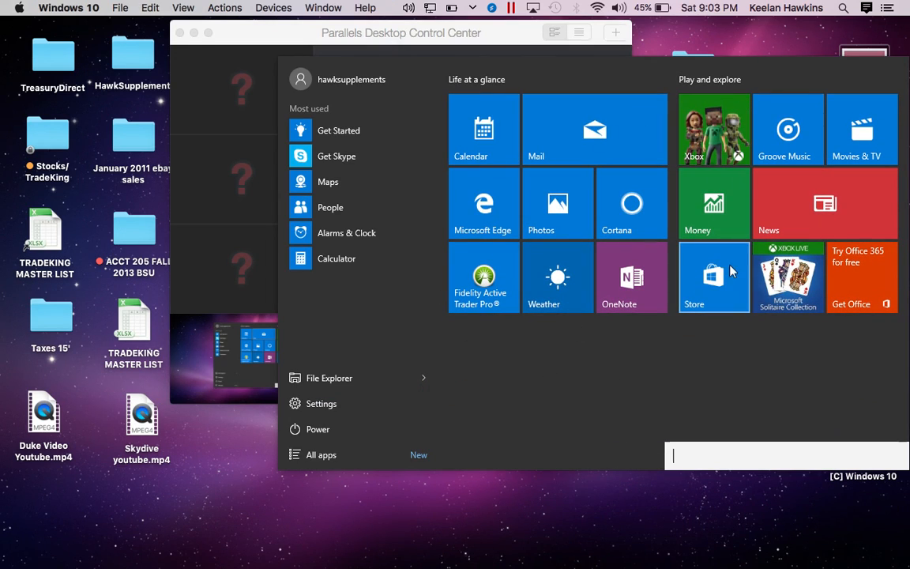
mouse_move(613, 371)
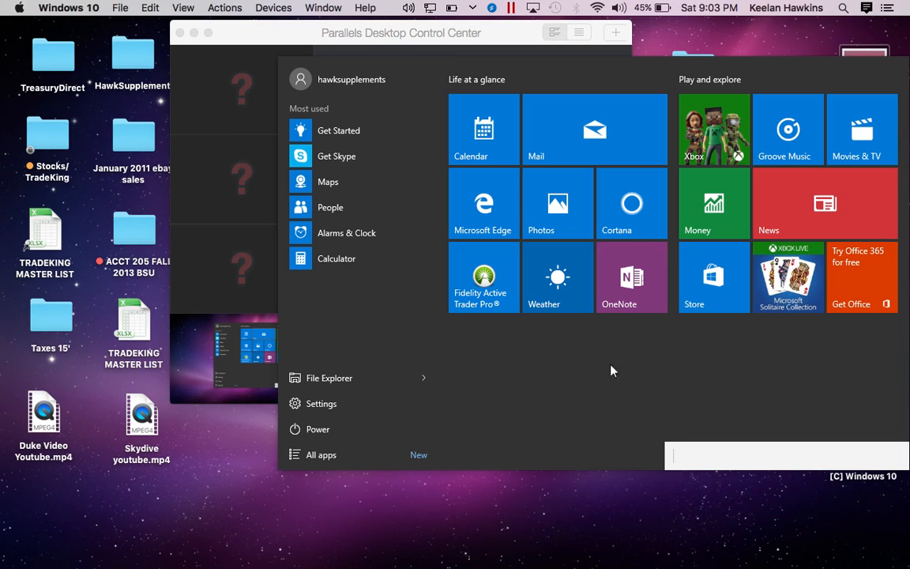
mouse_move(419, 129)
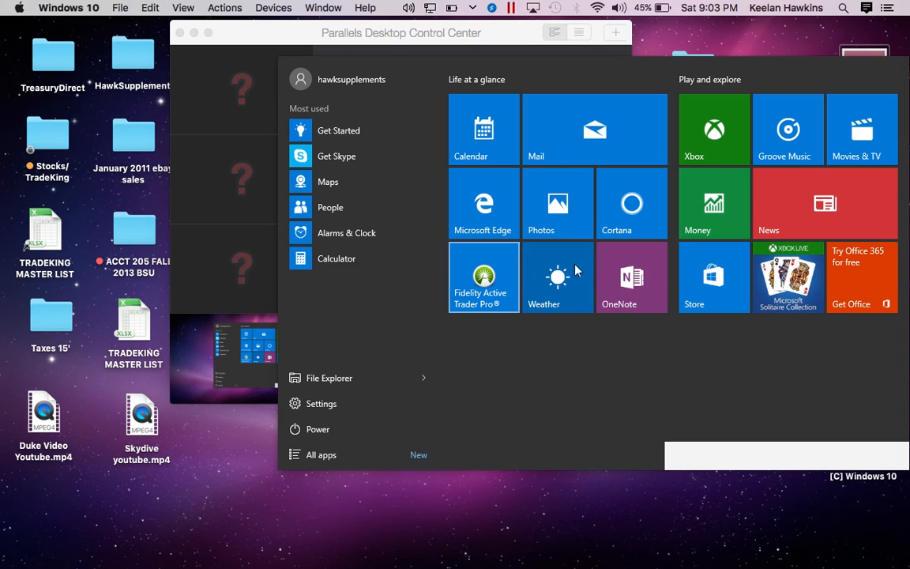
mouse_move(504, 286)
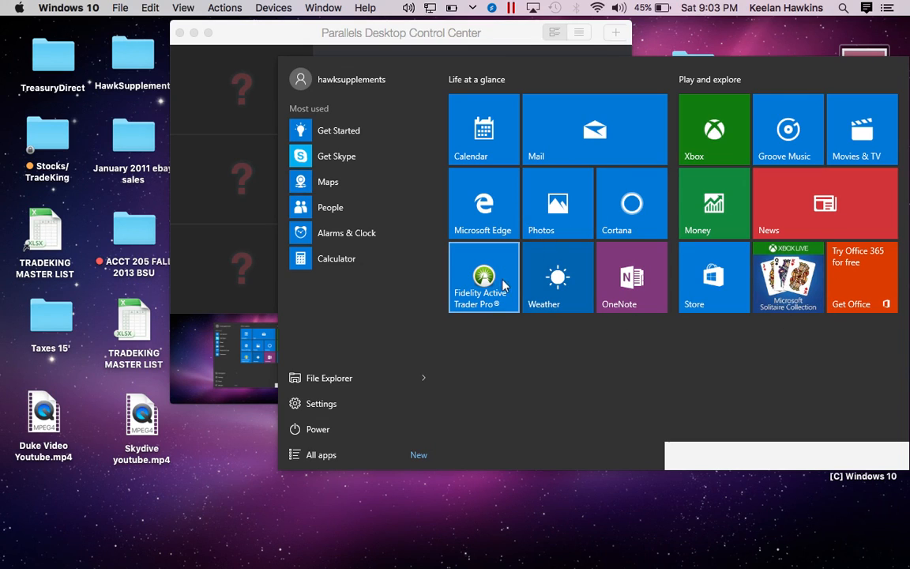
mouse_move(480, 308)
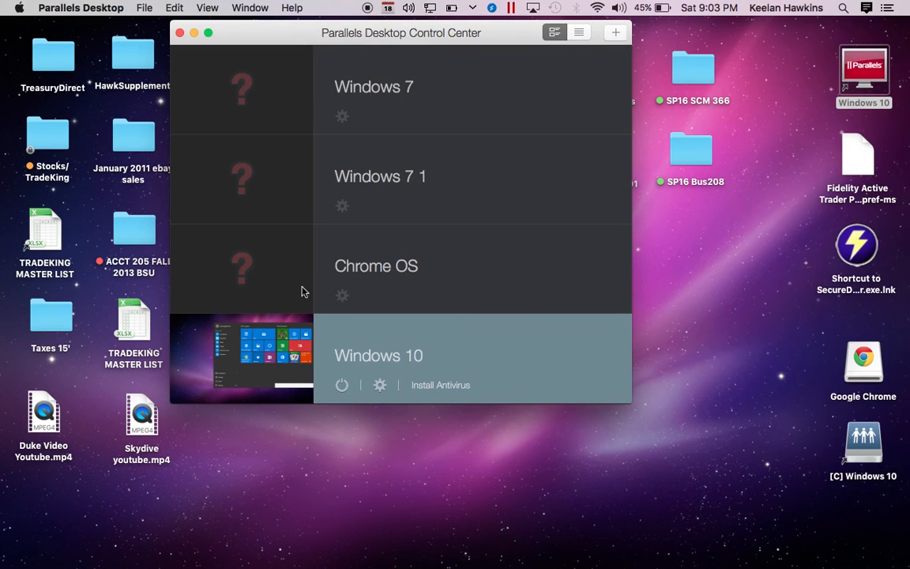
mouse_move(342, 152)
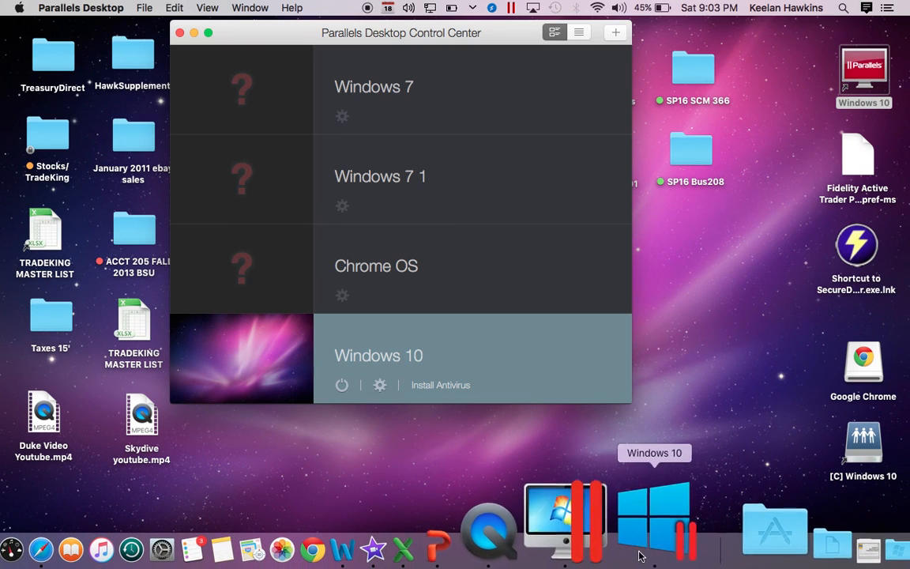
Step: Bring the Windows 10 virtual machine window forward again
click(654, 518)
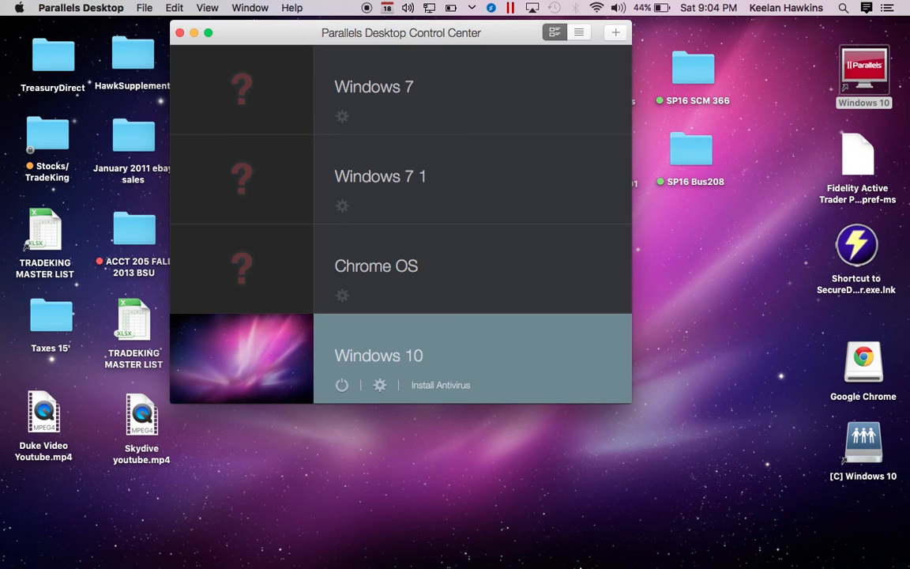
mouse_move(644, 519)
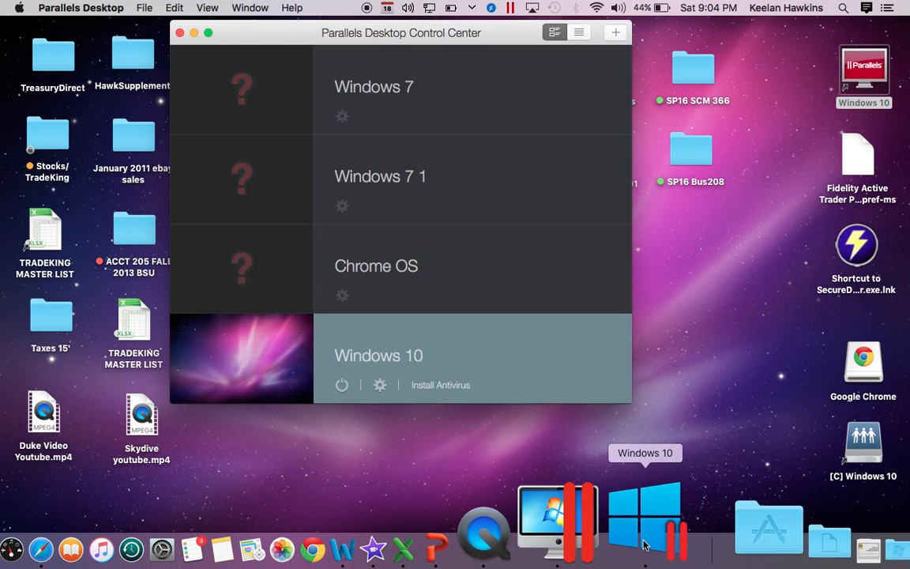
click(646, 519)
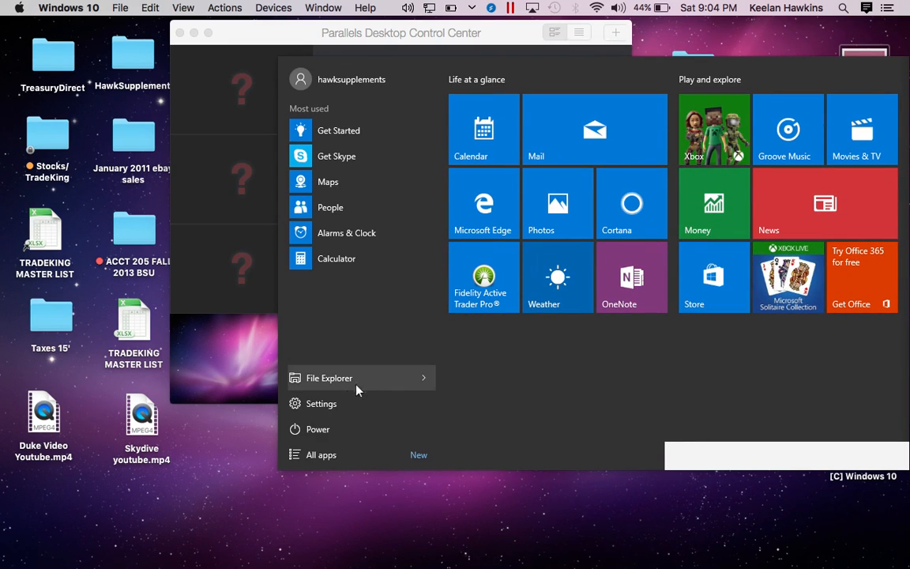
click(321, 455)
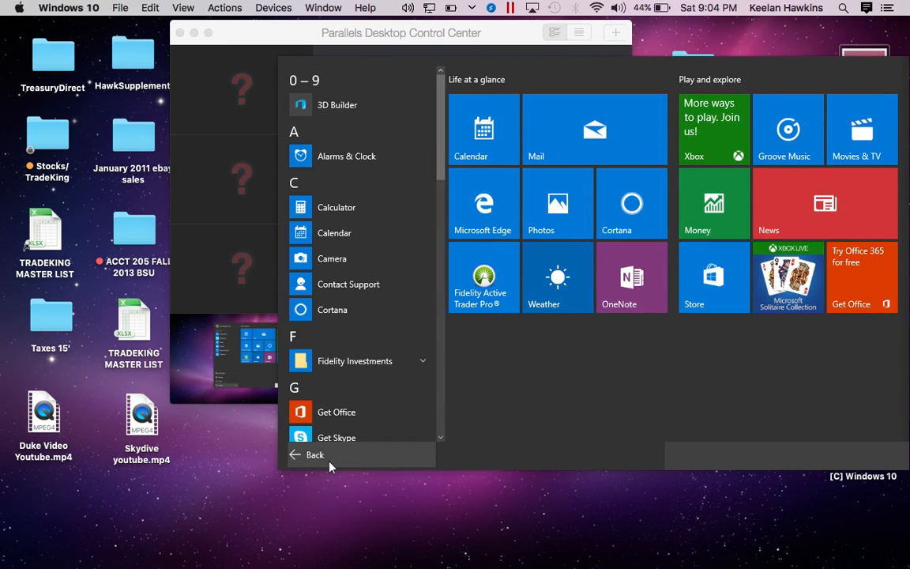
scroll(down, 3)
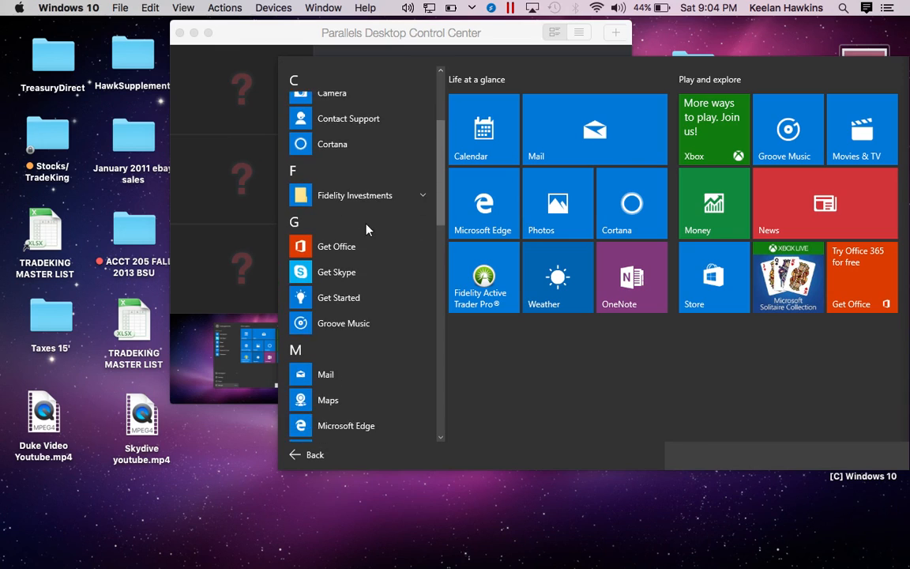
scroll(down, 3)
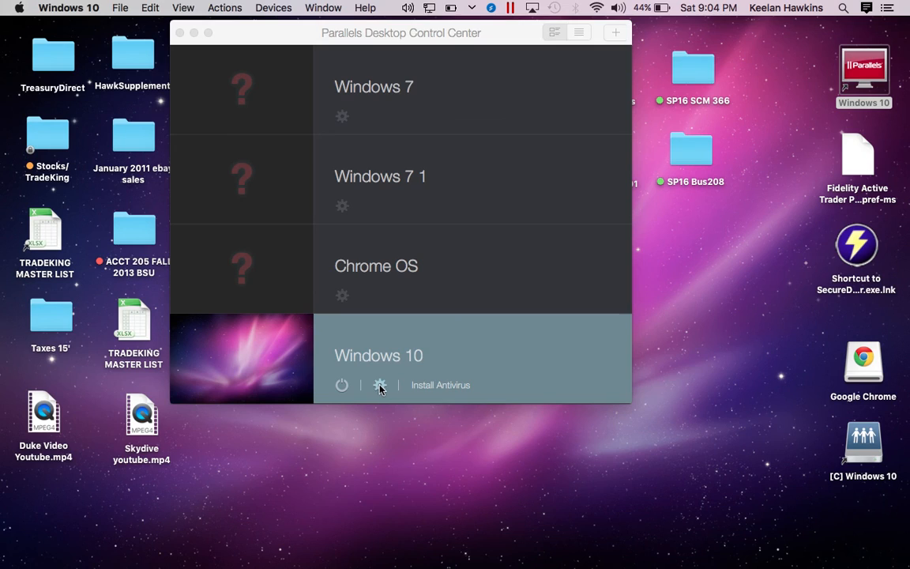
click(379, 385)
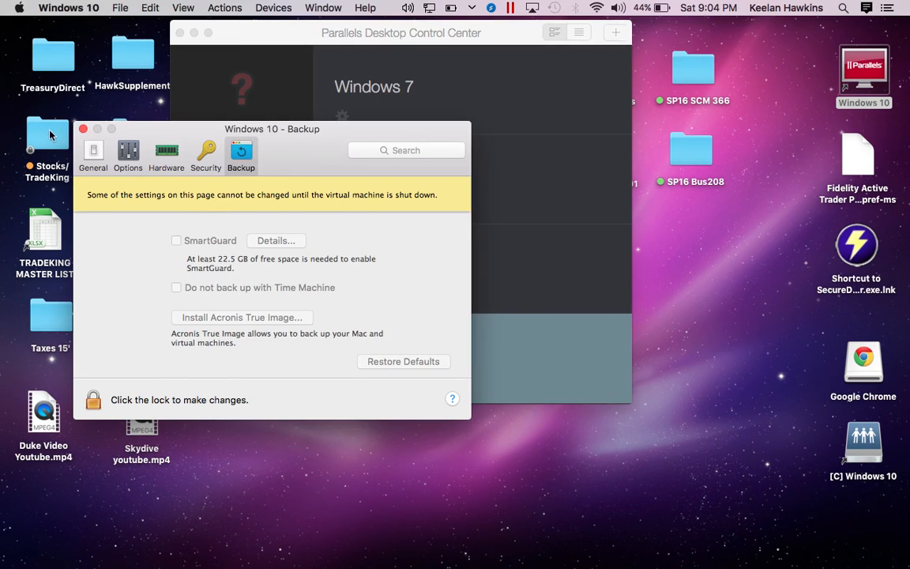
click(82, 130)
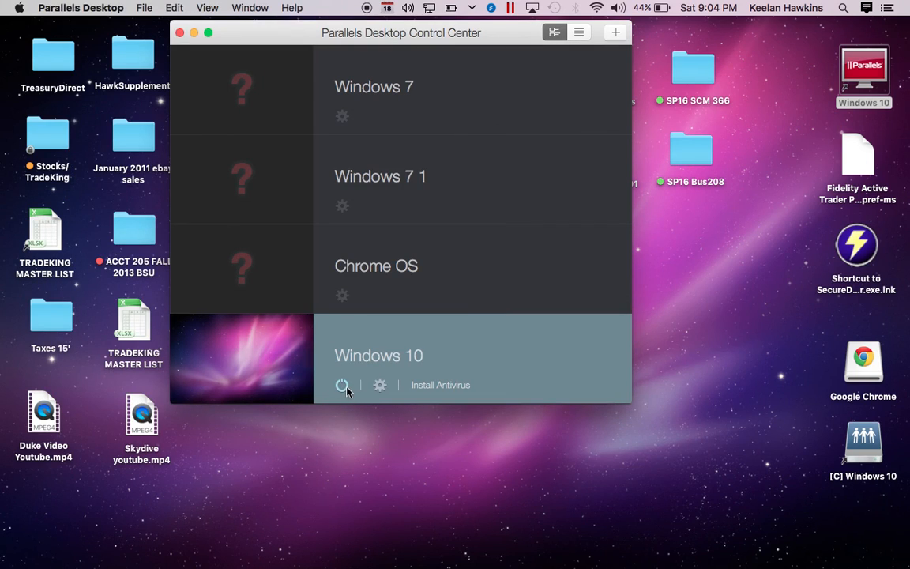
mouse_move(335, 411)
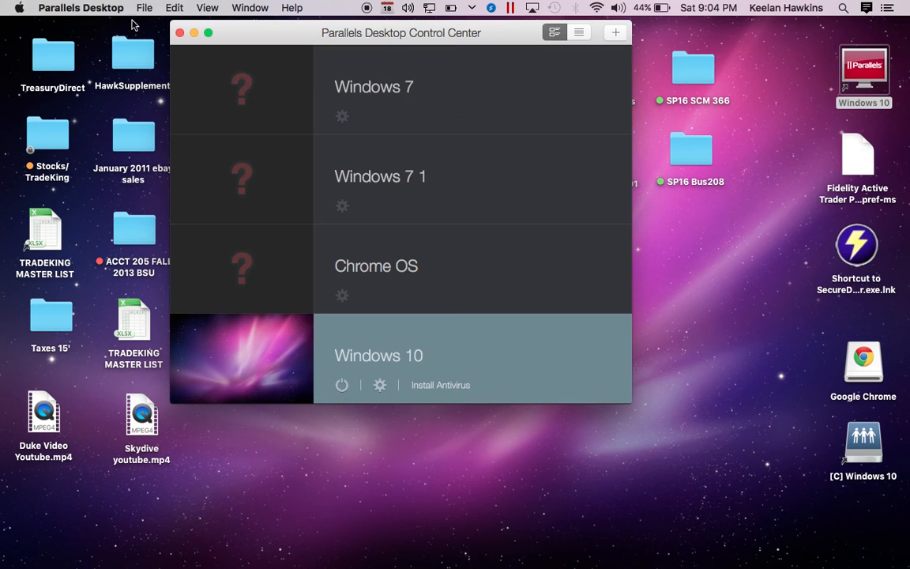
mouse_move(461, 401)
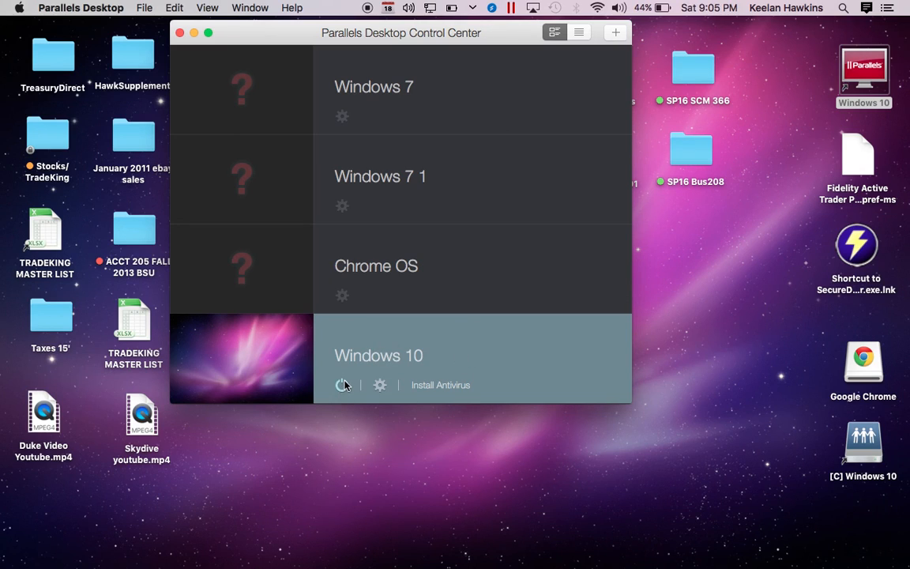
Step: Power off Windows 10 and authorise the shutdown with the Mac password
click(342, 386)
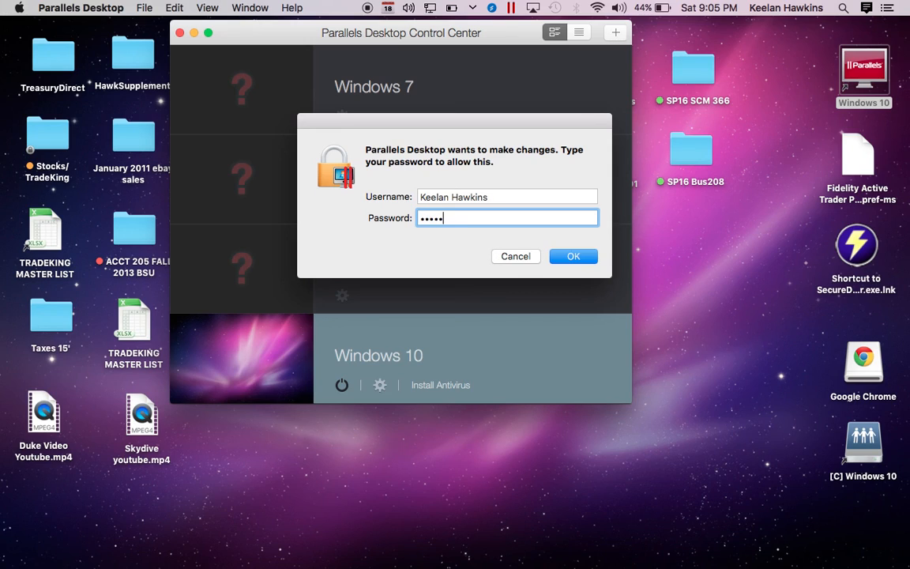
text(•)
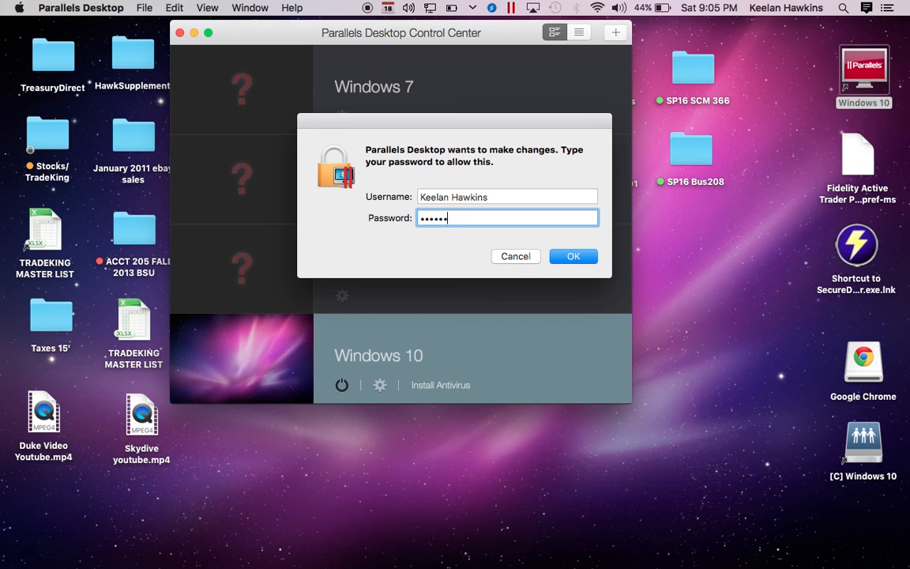
text(•)
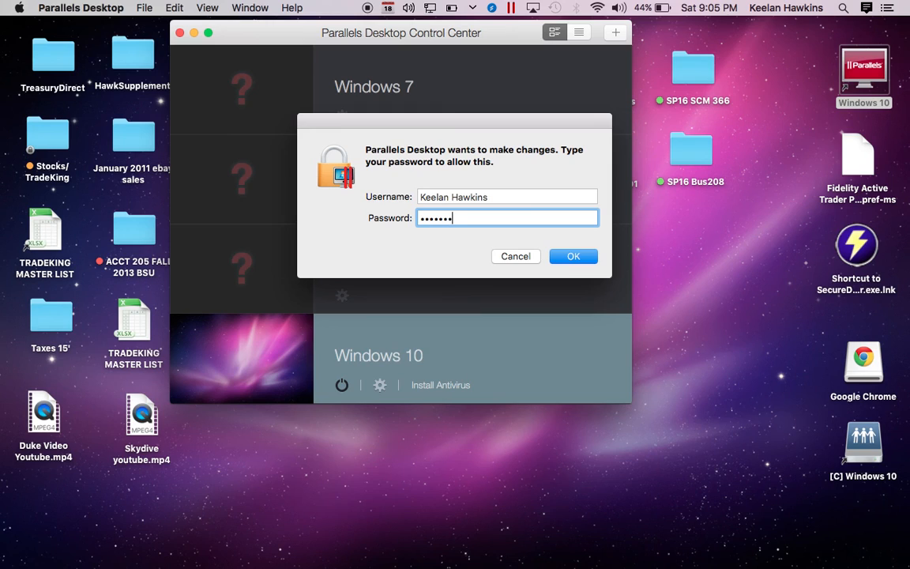
click(574, 256)
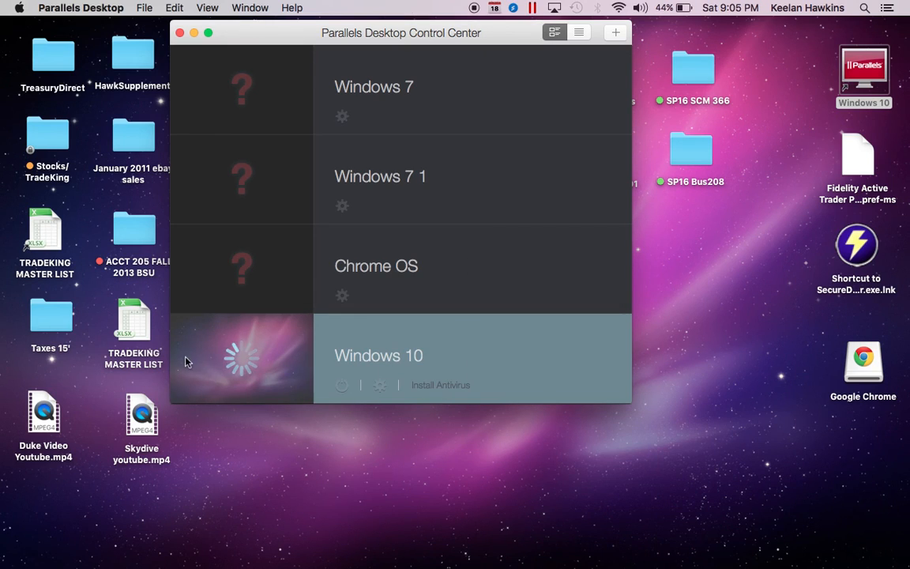
mouse_move(506, 338)
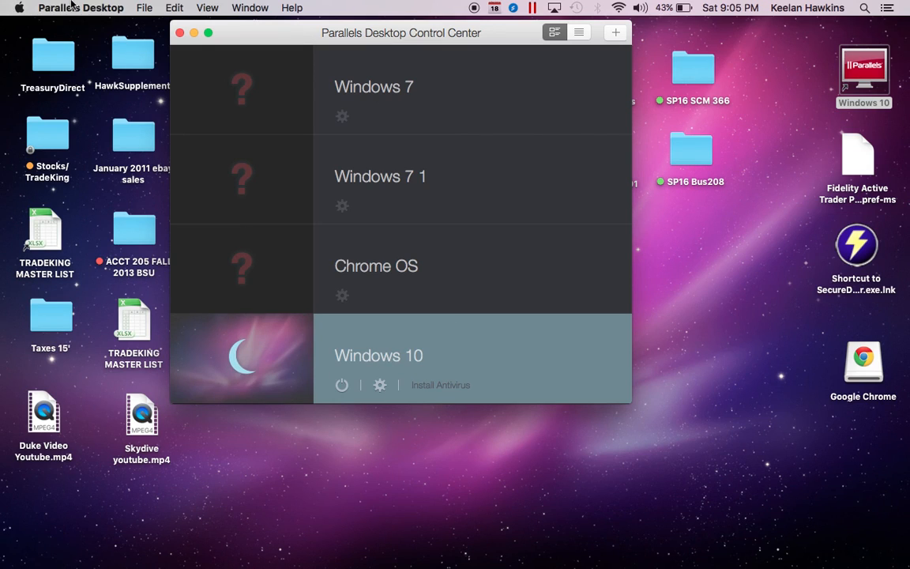
click(79, 7)
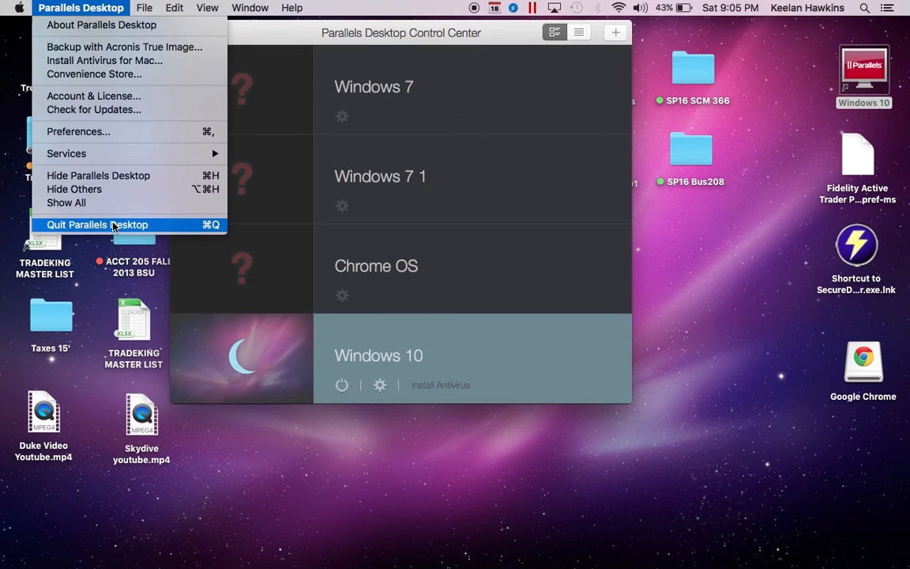
mouse_move(146, 237)
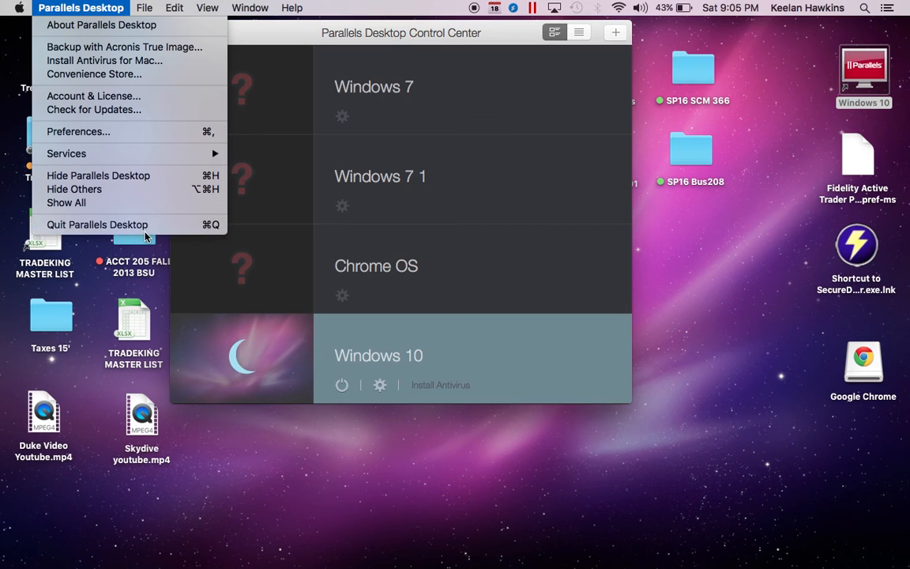
mouse_move(345, 263)
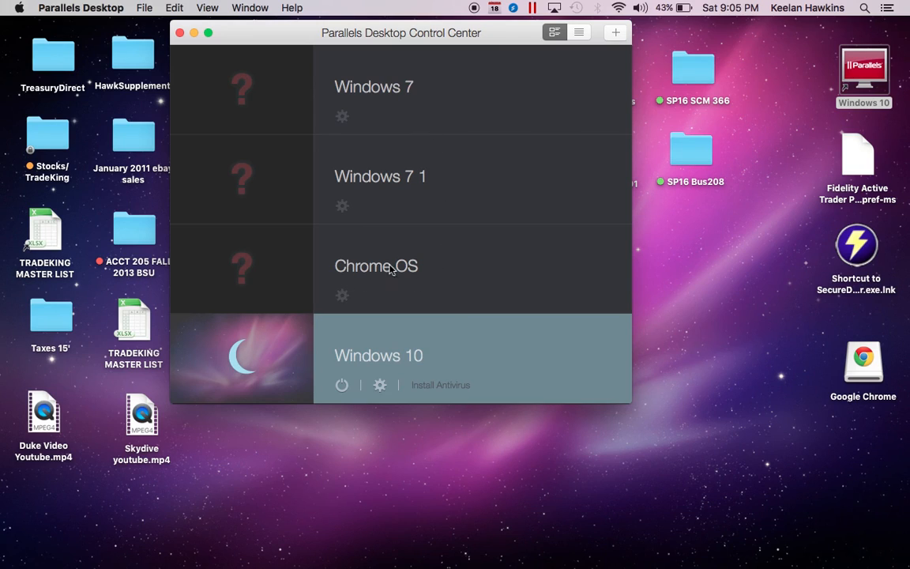
mouse_move(469, 310)
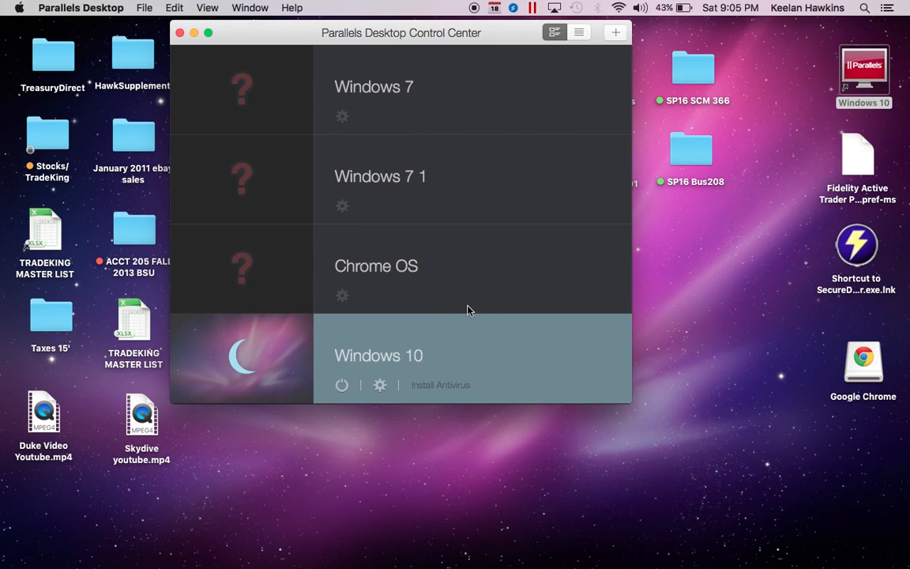
mouse_move(439, 49)
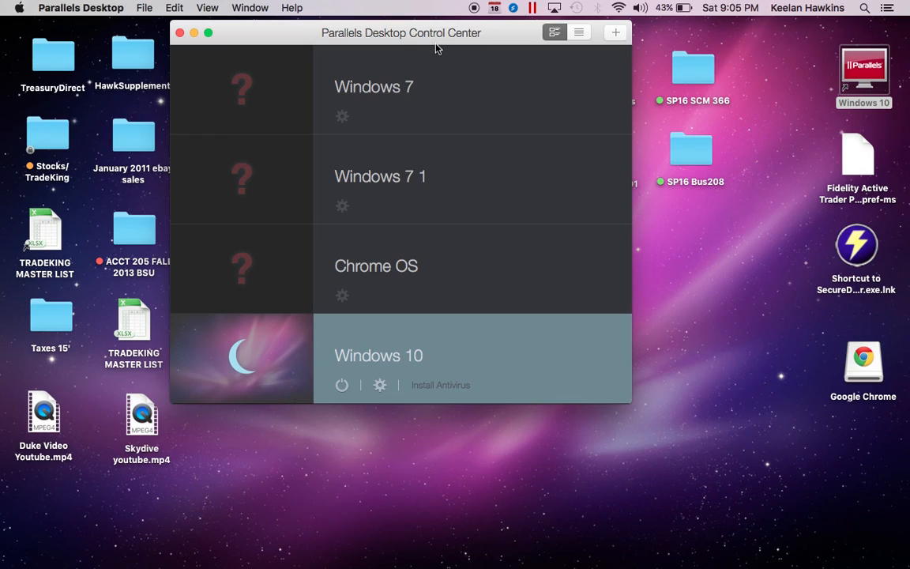